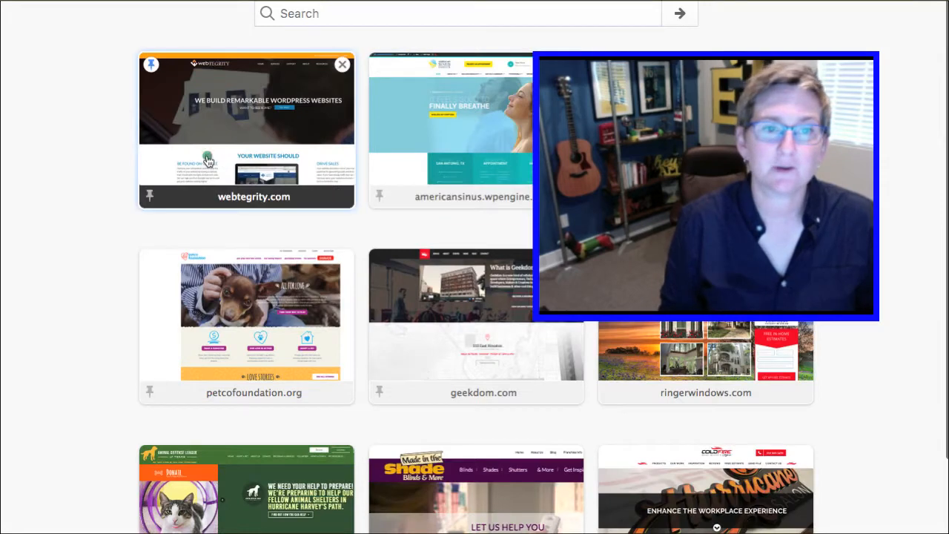
- Open webtegrity.com from its new-tab thumbnail and scroll down to the WordPress web design section
{"action": "left_click", "coordinate": [247, 130]}
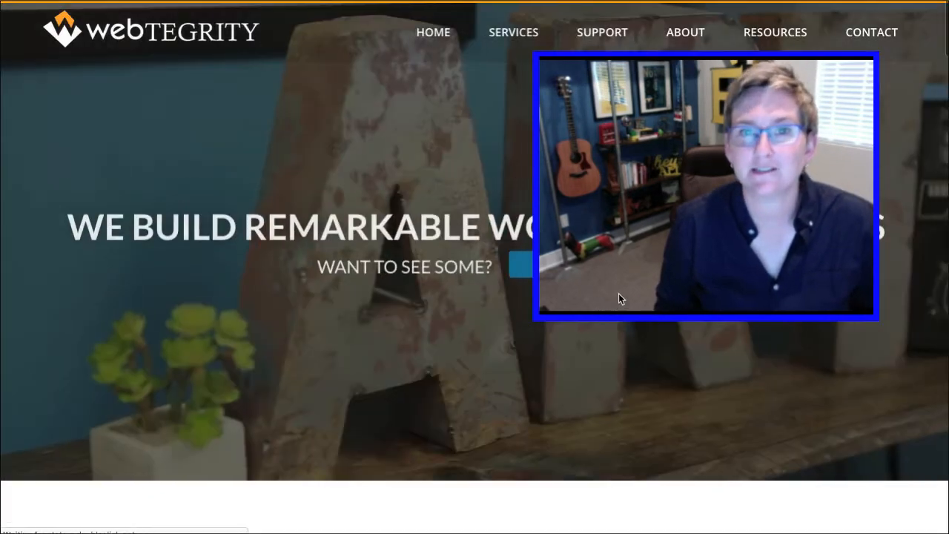
{"action": "scroll", "scroll_direction": "down", "scroll_amount": 3}
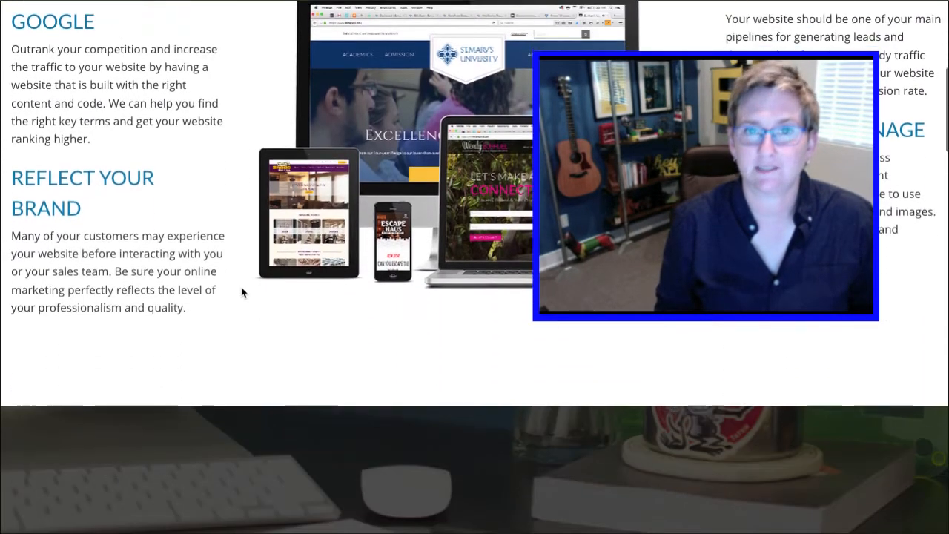
{"action": "scroll", "scroll_direction": "down", "scroll_amount": 3}
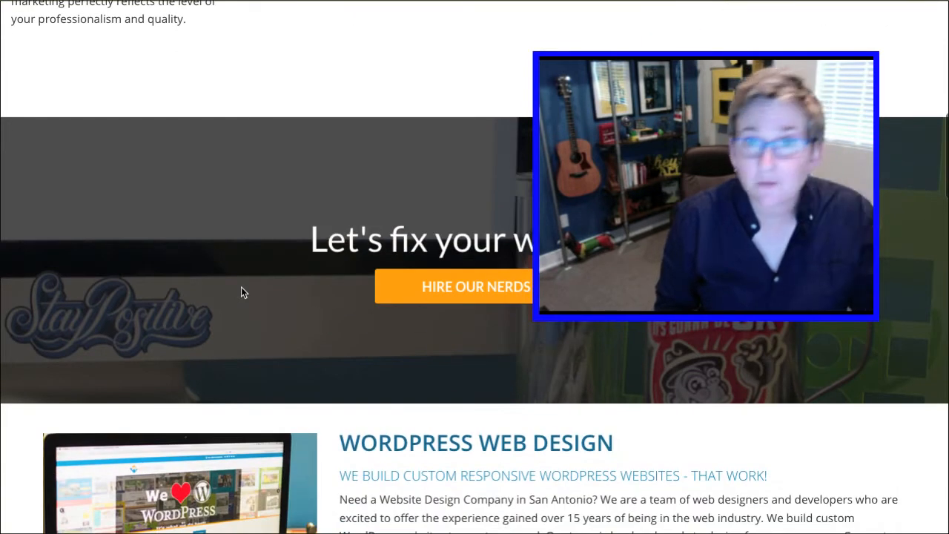
{"action": "scroll", "scroll_direction": "down", "scroll_amount": 3}
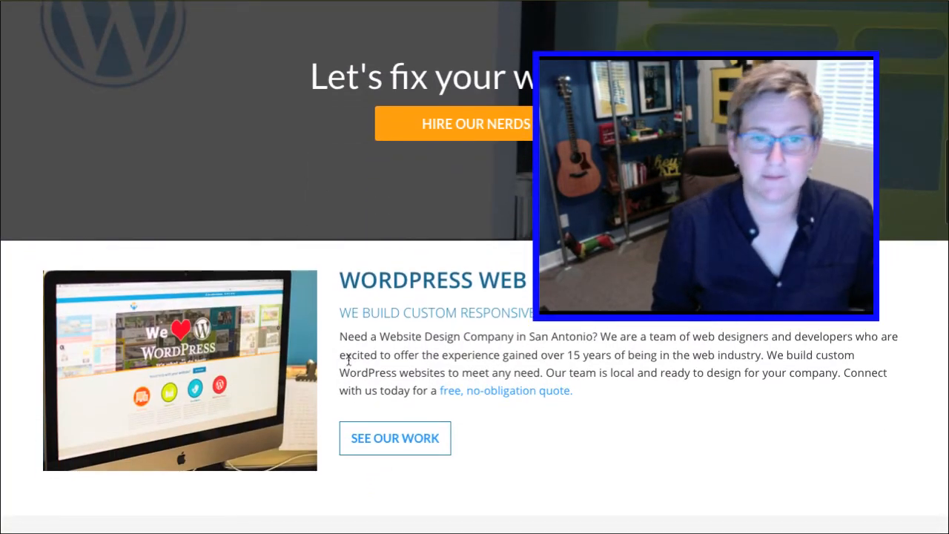
{"action": "scroll", "scroll_direction": "down", "scroll_amount": 3}
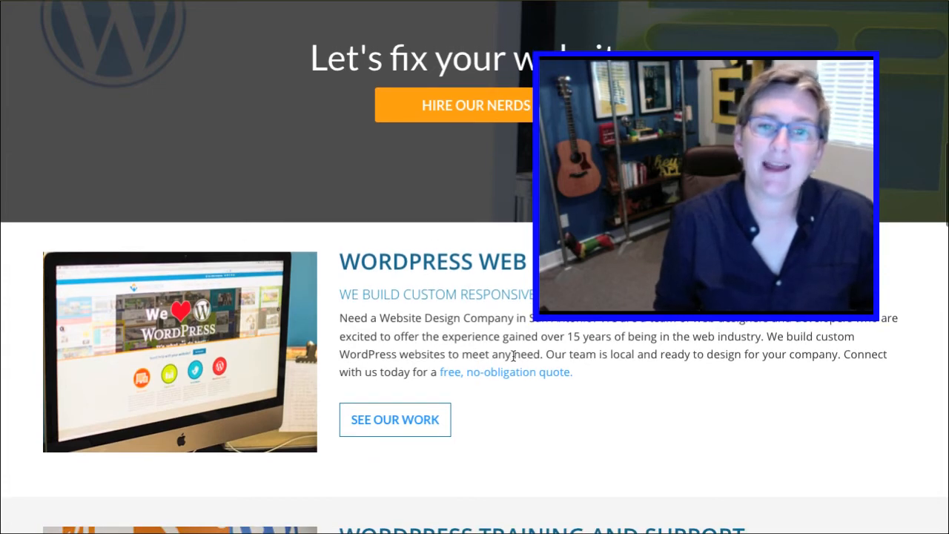
{"action": "mouse_move", "coordinate": [506, 382]}
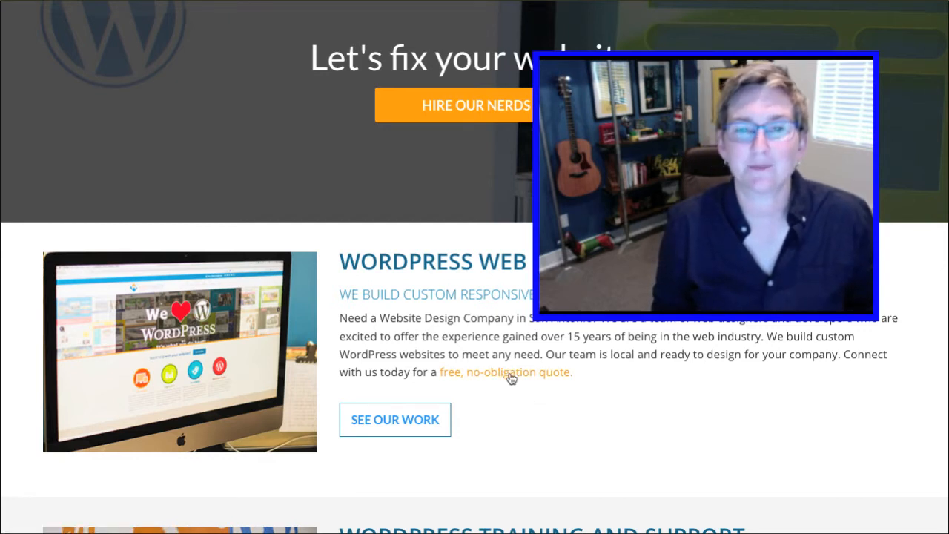
{"action": "mouse_move", "coordinate": [508, 372]}
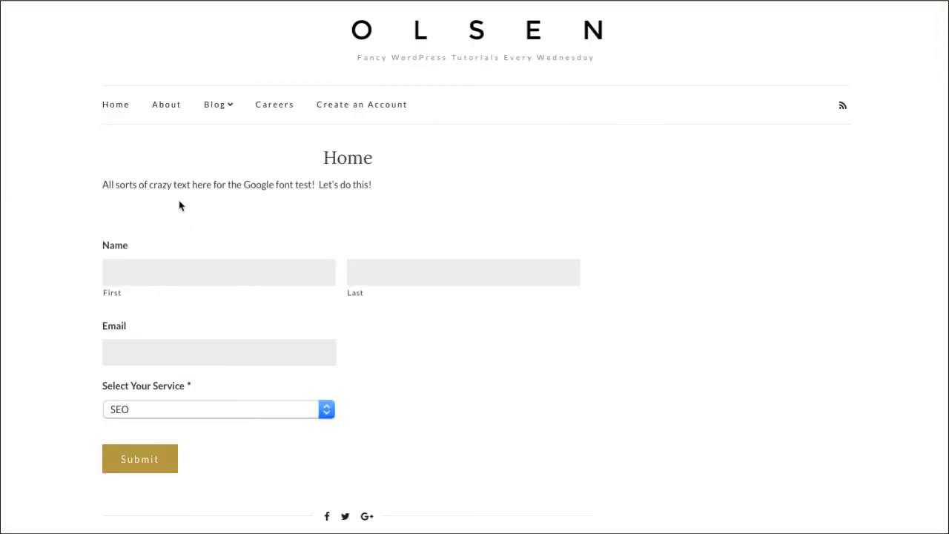
{"action": "mouse_move", "coordinate": [166, 104]}
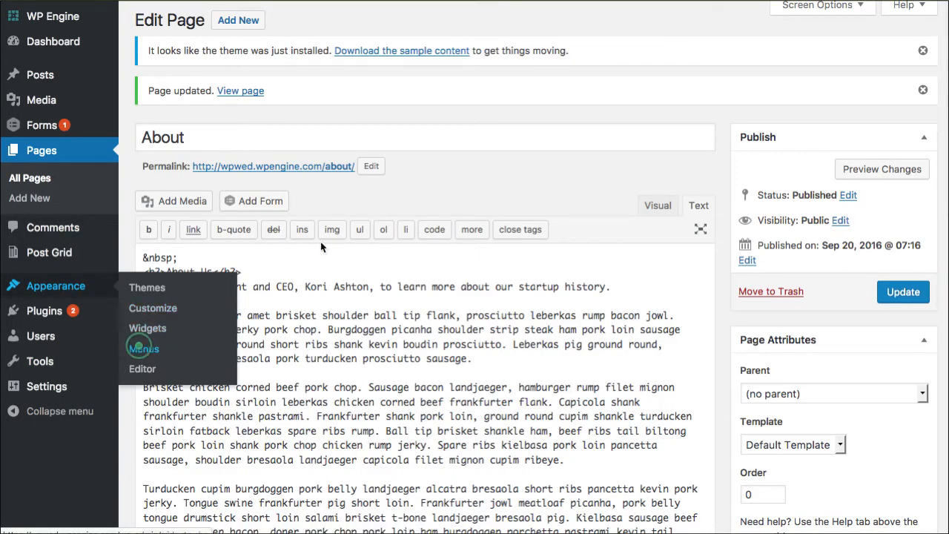
- In Appearance > Menus, expand the About item in the Top menu
{"action": "left_click", "coordinate": [143, 348]}
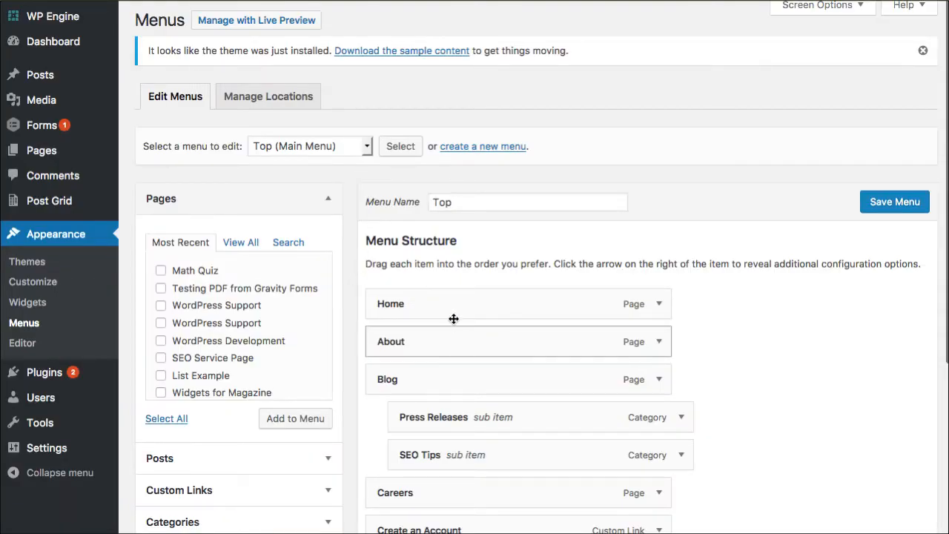
{"action": "mouse_move", "coordinate": [654, 354]}
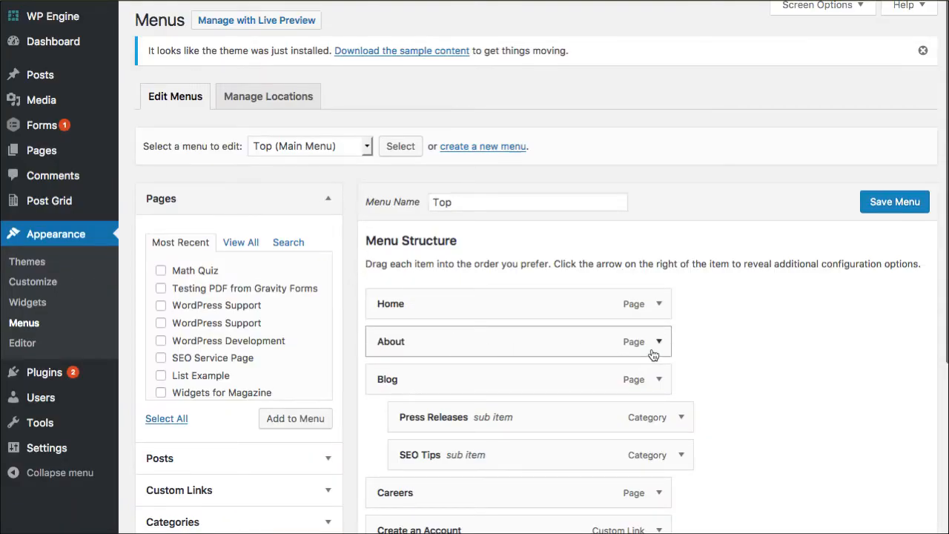
{"action": "left_click", "coordinate": [658, 341]}
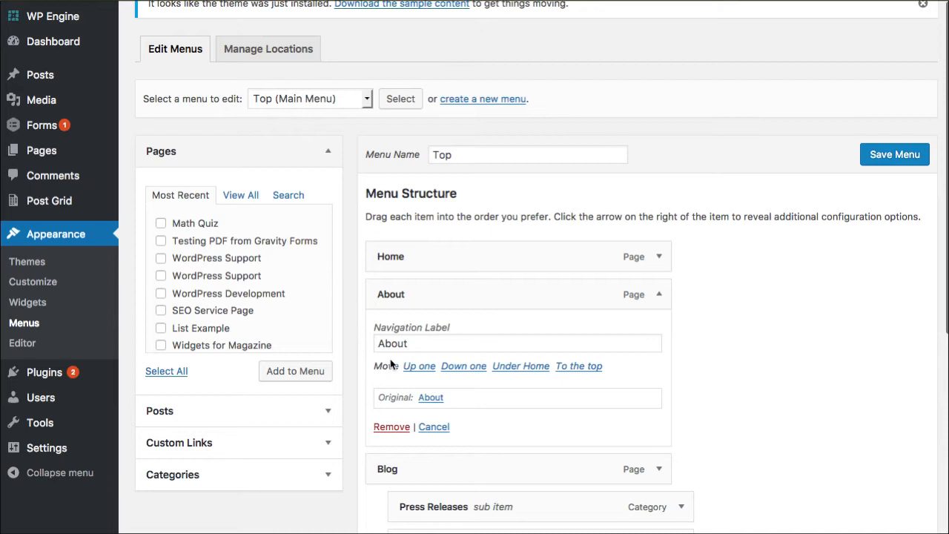
{"action": "mouse_move", "coordinate": [625, 364]}
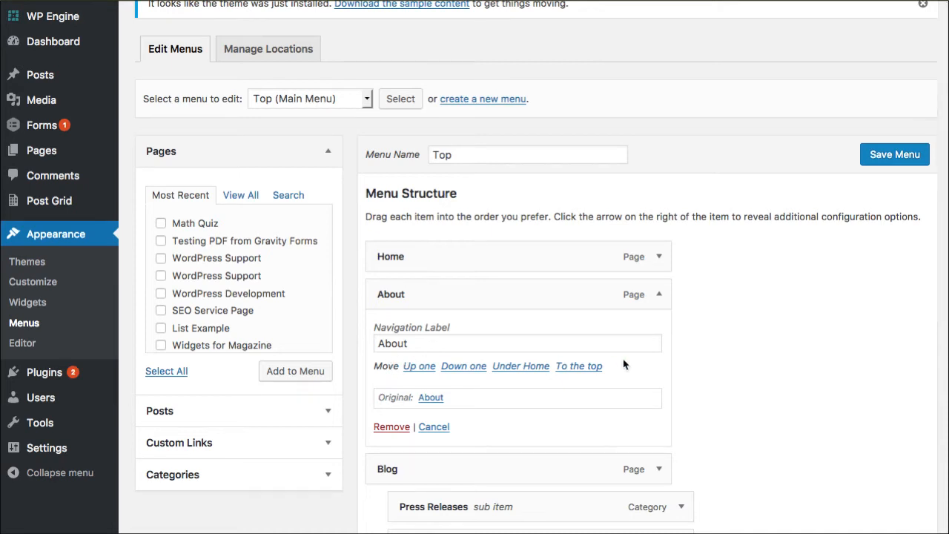
{"action": "scroll", "scroll_direction": "up", "scroll_amount": 3}
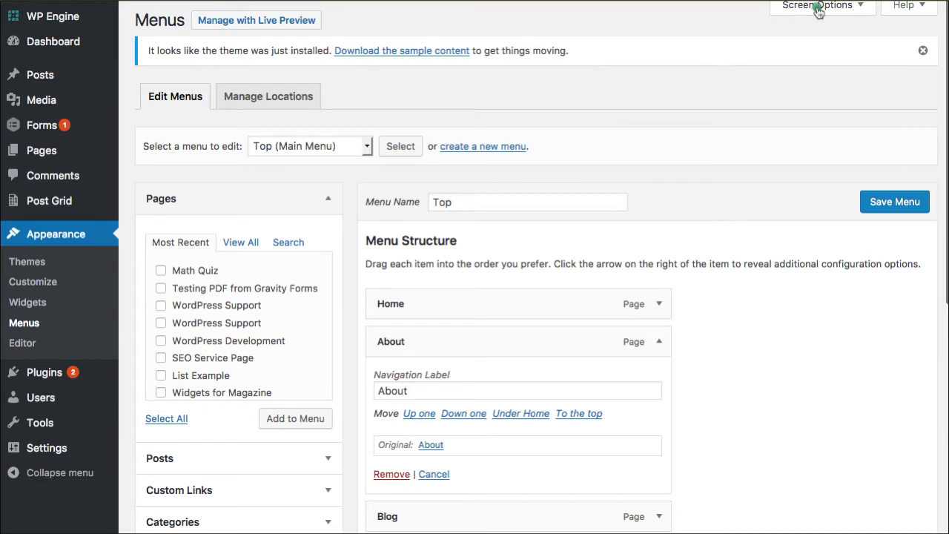
- Enable the Title Attribute field for menu items in Screen Options
{"action": "left_click", "coordinate": [817, 5]}
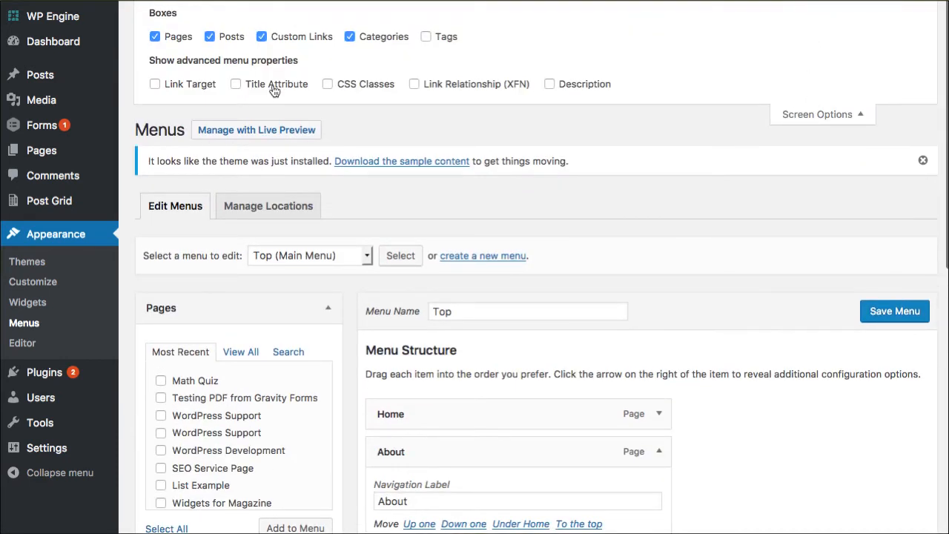
{"action": "left_click", "coordinate": [235, 83]}
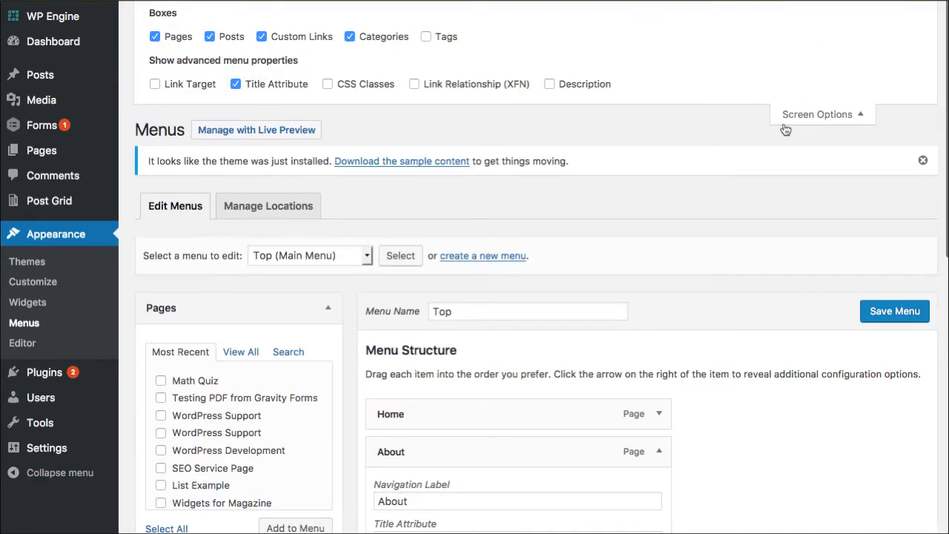
{"action": "scroll", "scroll_direction": "down", "scroll_amount": 3}
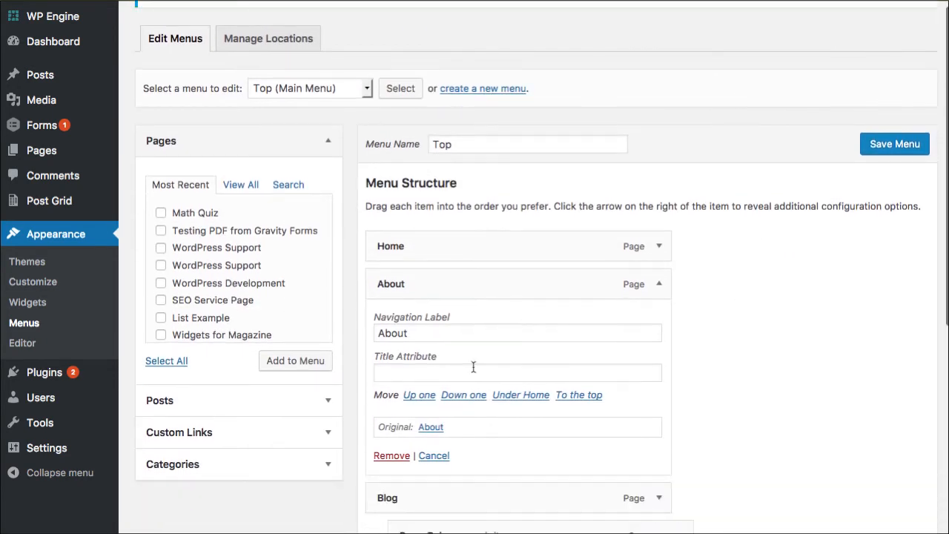
- Enter 'About WordPress Wednesday' as the About item's title attribute
{"action": "type", "text": "A"}
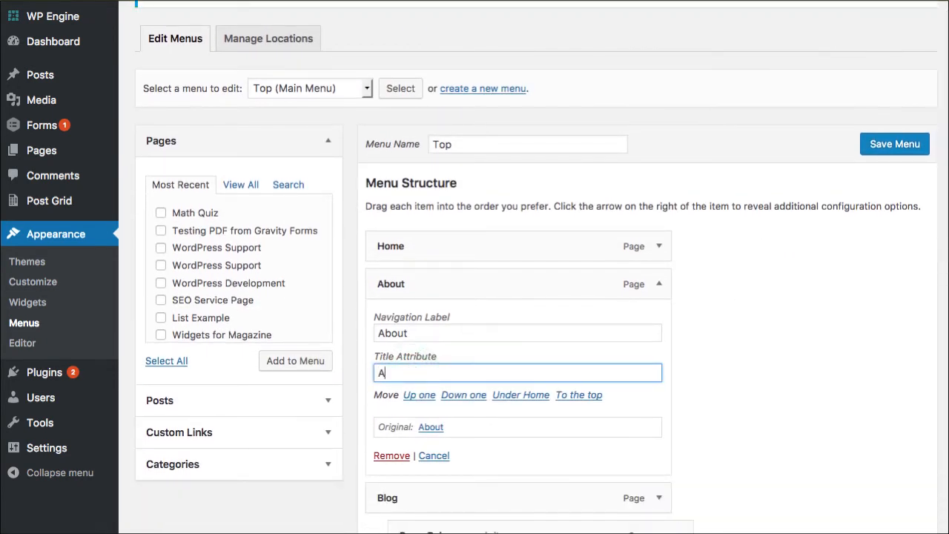
{"action": "type", "text": "bout WP"}
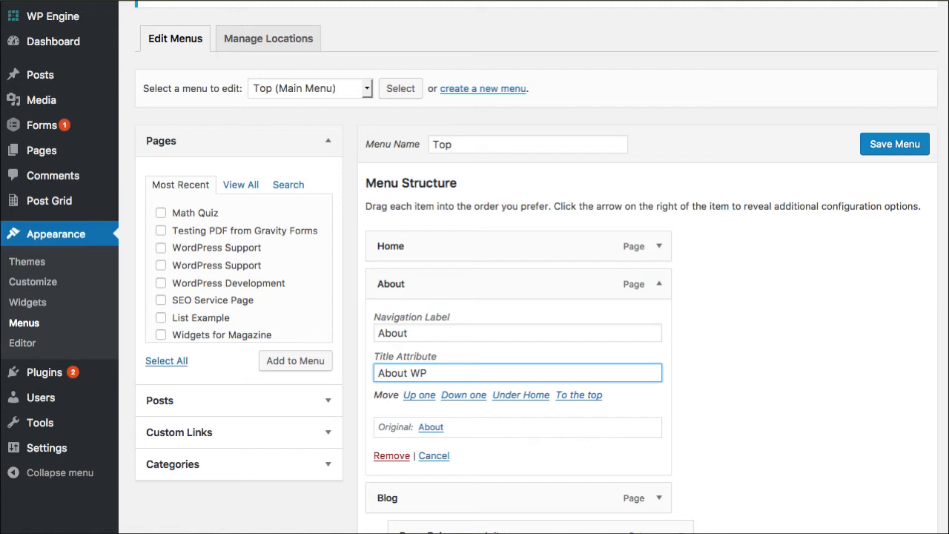
{"action": "type", "text": "ordP"}
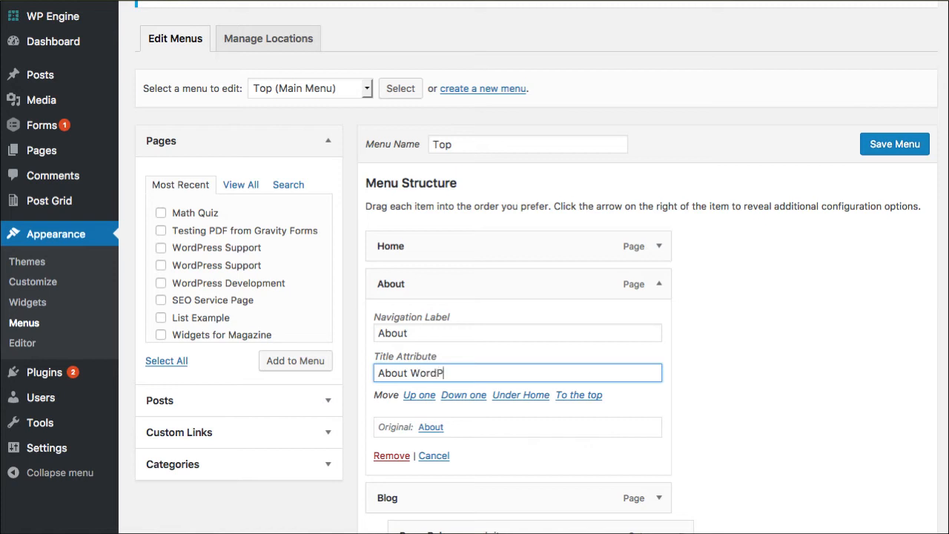
{"action": "type", "text": "ress Wedne"}
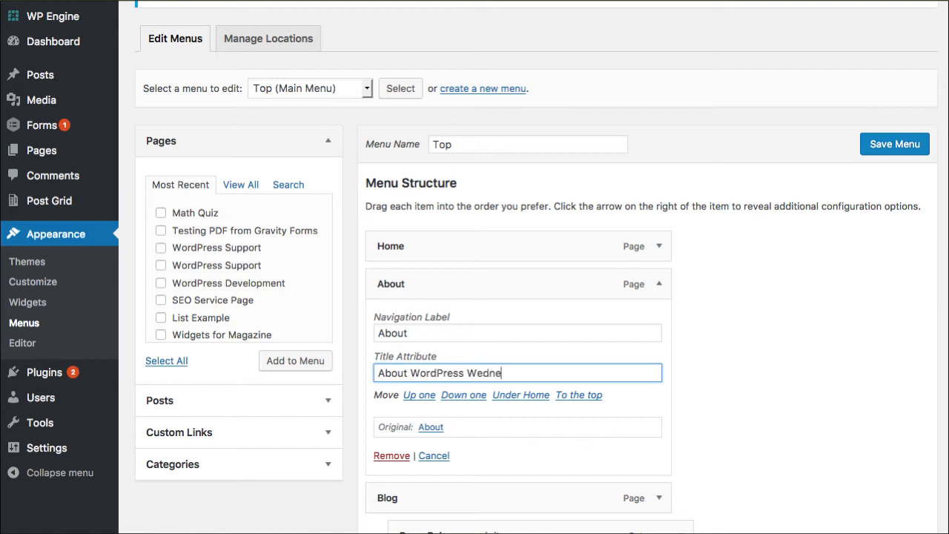
{"action": "type", "text": "sday"}
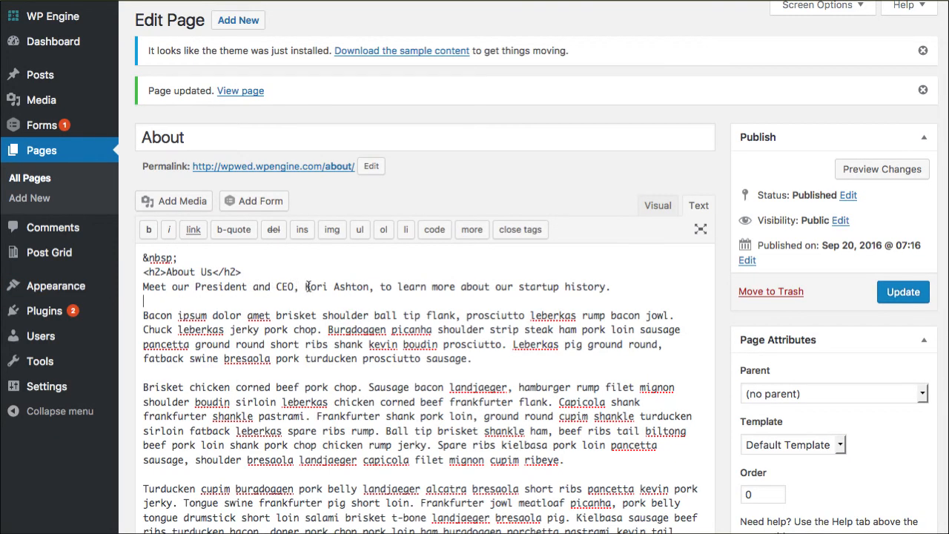
- Link Kori Ashton with title="Kori Ashton", update the About page and view it live
{"action": "double_click", "coordinate": [336, 287]}
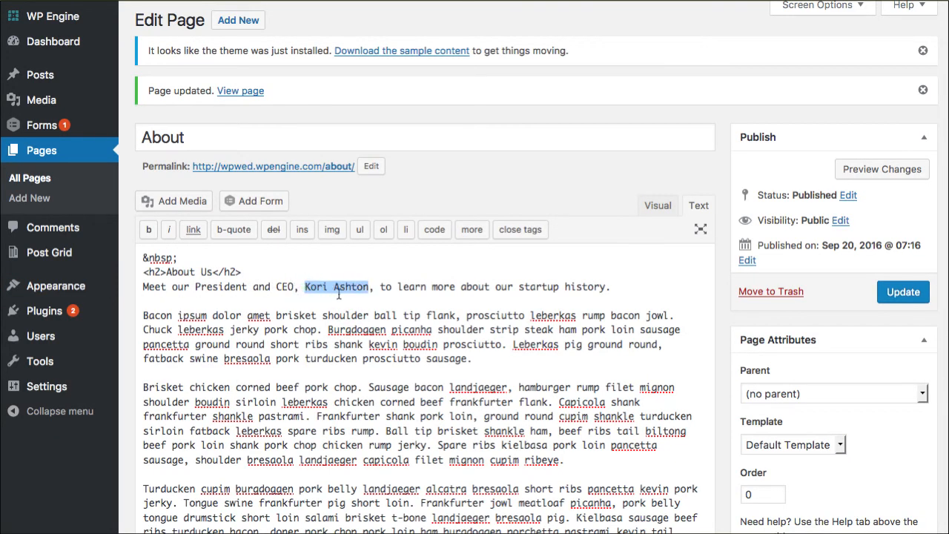
{"action": "mouse_move", "coordinate": [322, 292]}
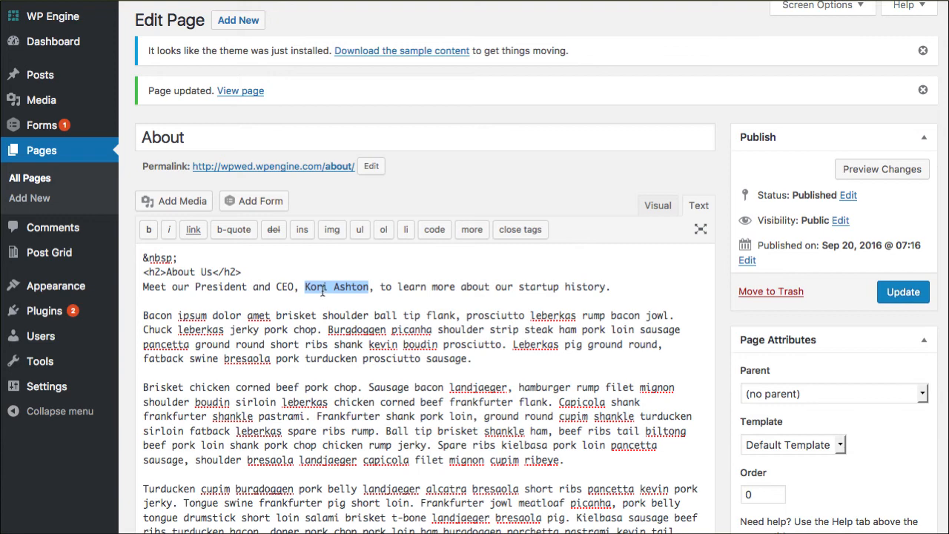
{"action": "left_click", "coordinate": [193, 230]}
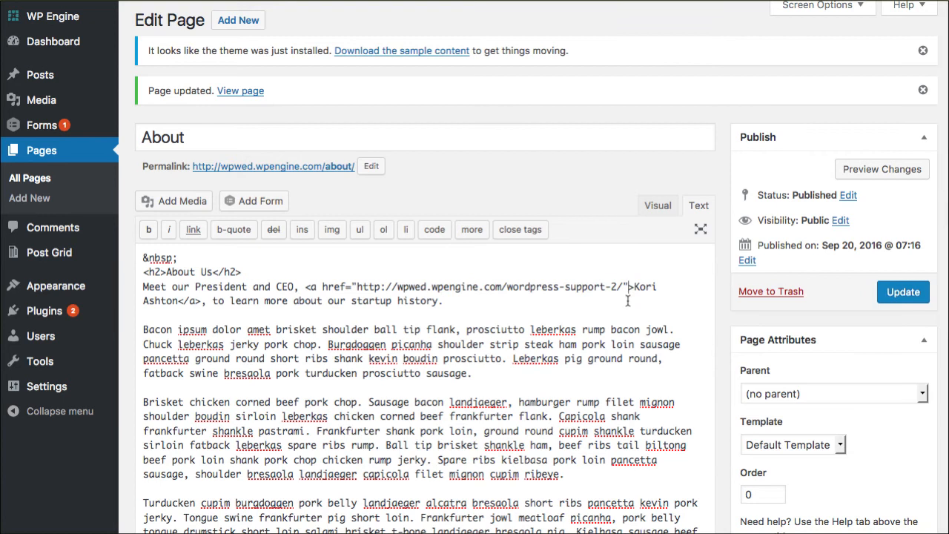
{"action": "type", "text": "title=\"Kori Ashton"}
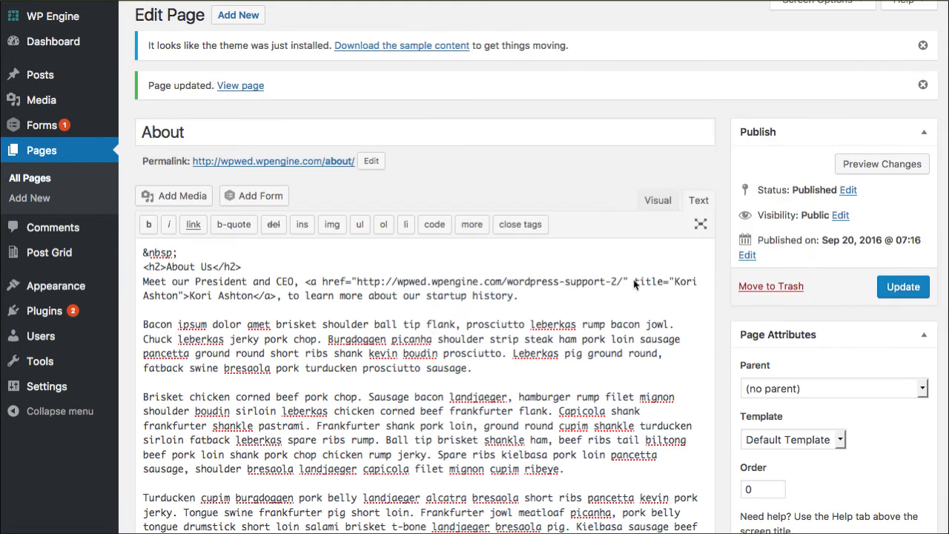
{"action": "mouse_move", "coordinate": [673, 288]}
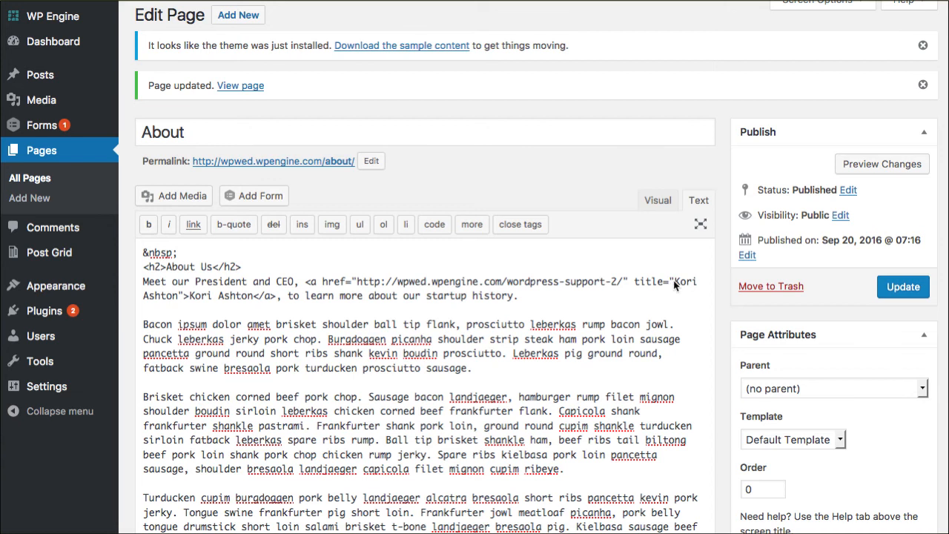
{"action": "mouse_move", "coordinate": [777, 304]}
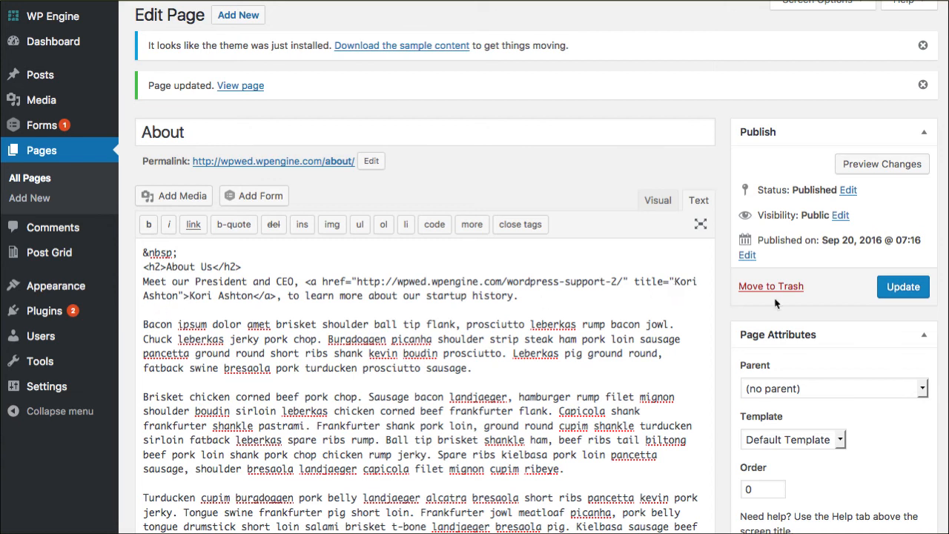
{"action": "left_click", "coordinate": [903, 287]}
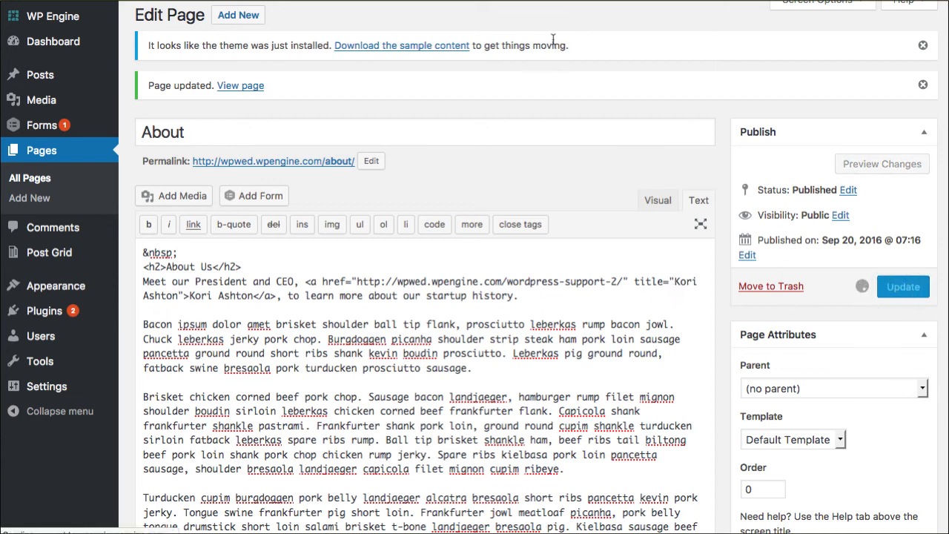
{"action": "left_click", "coordinate": [241, 85]}
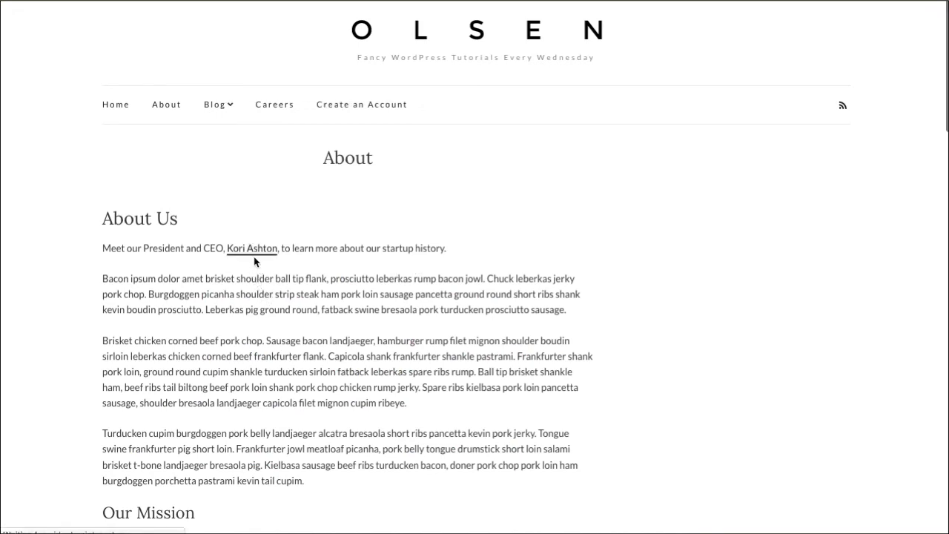
{"action": "mouse_move", "coordinate": [253, 248]}
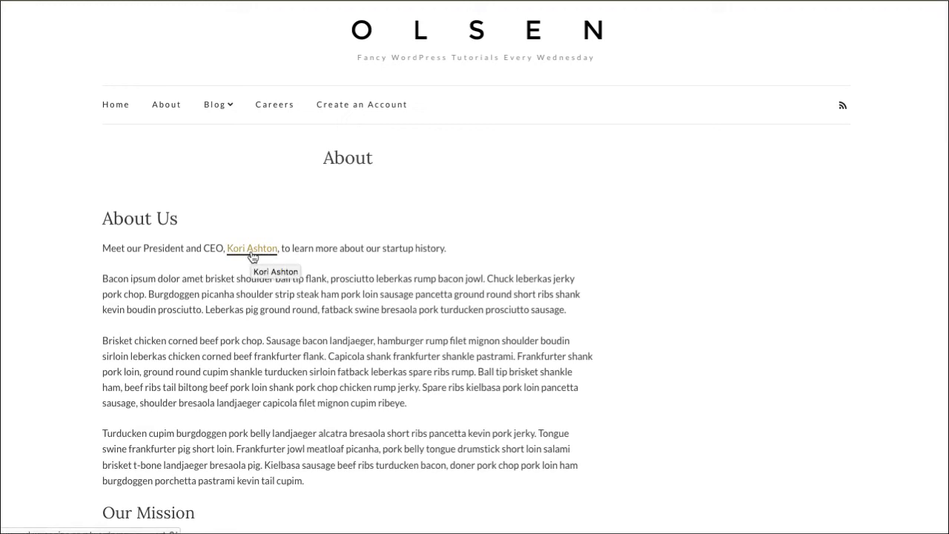
{"action": "mouse_move", "coordinate": [445, 308]}
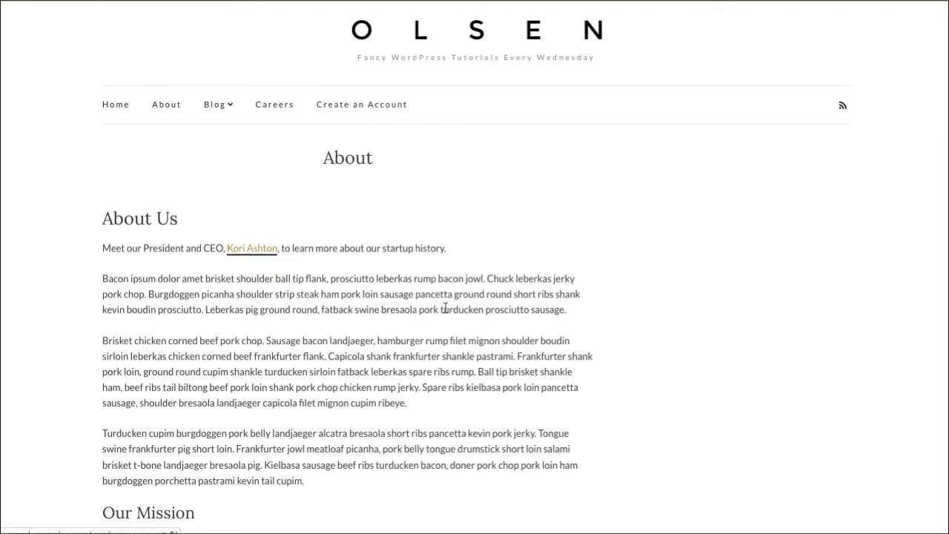